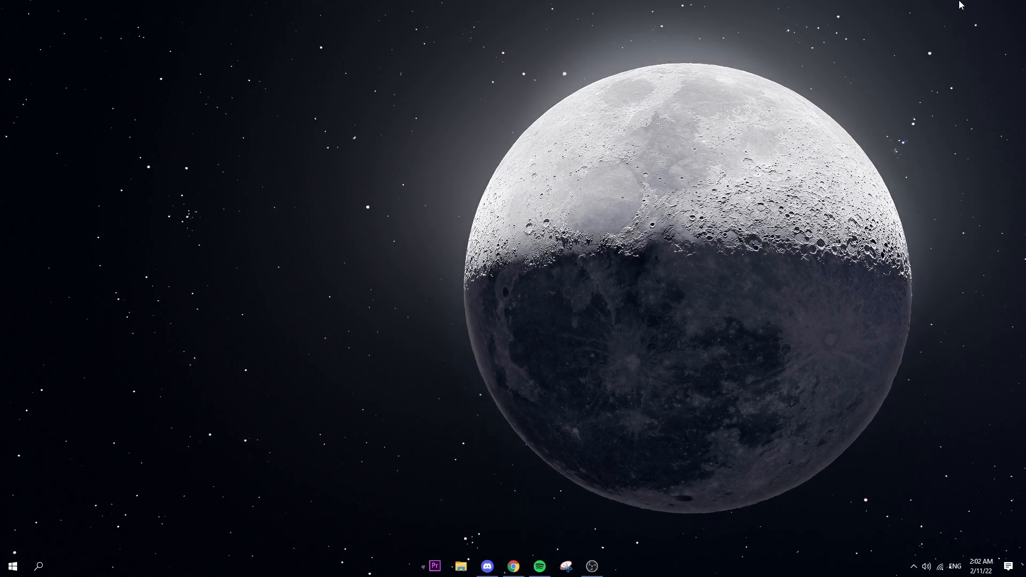
Bring up the Chrome incognito window and start typing 'timer resol' in the address bar.
click(513, 565)
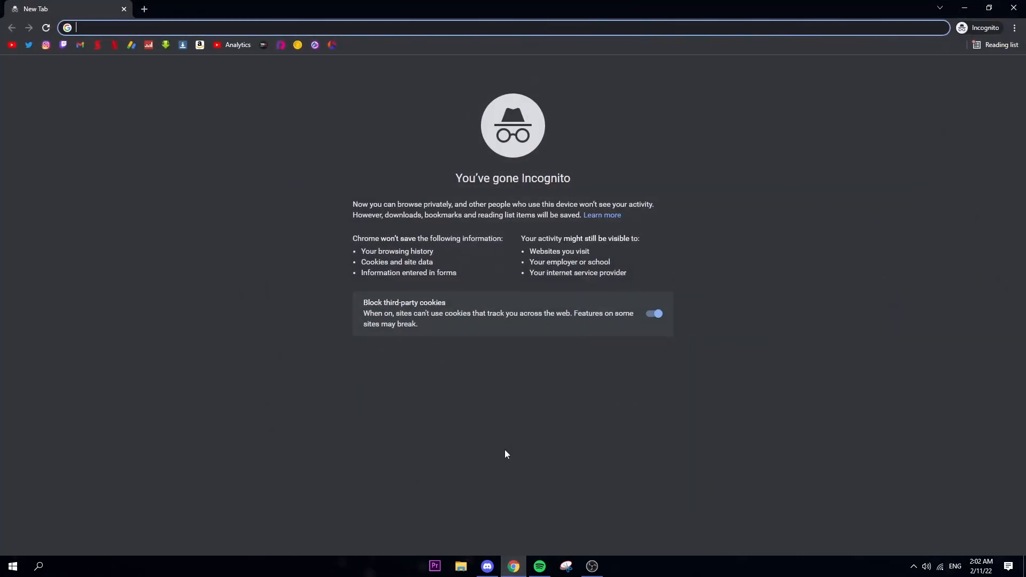
mouse_move(475, 378)
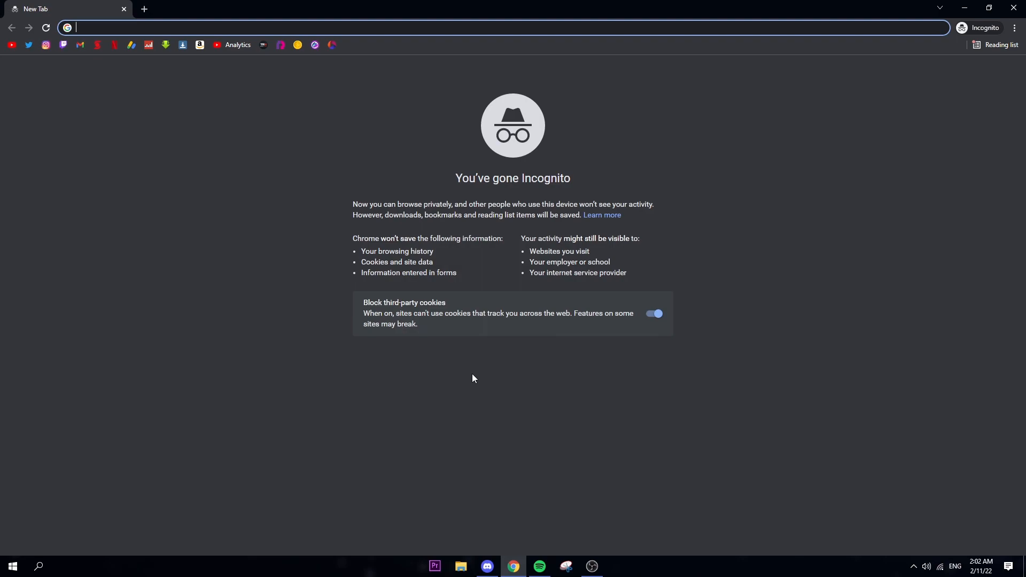
text(timer resol)
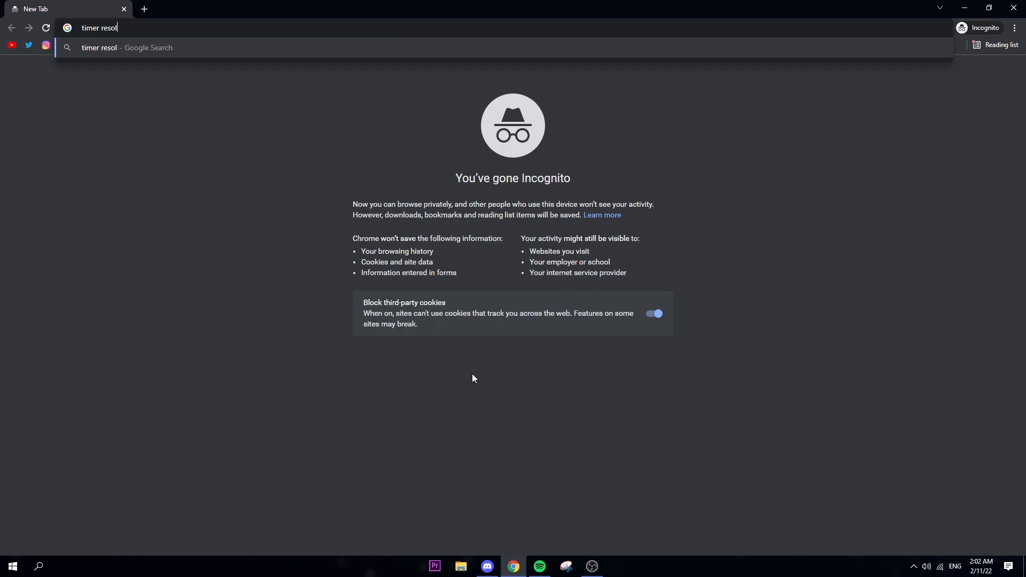
Run the timer resolution search and open the Soft112 'TimerResolution 1.2 Free Download' result.
key(Enter)
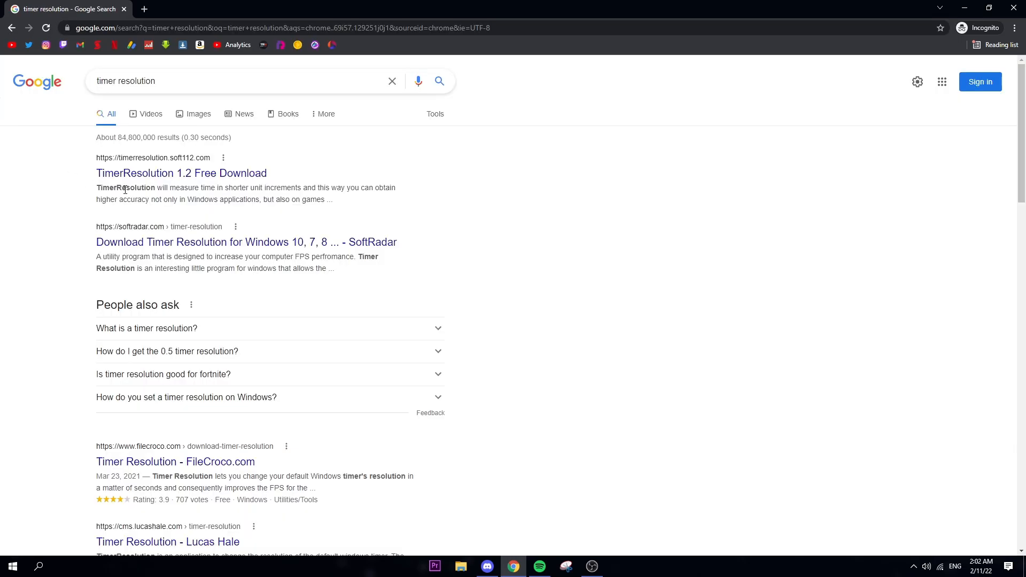
mouse_move(152, 175)
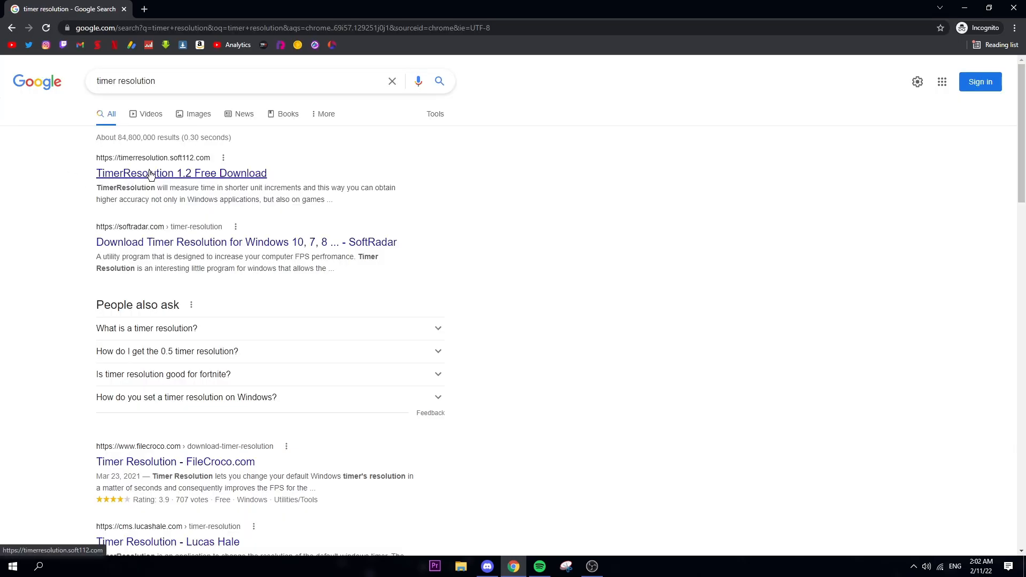
click(181, 173)
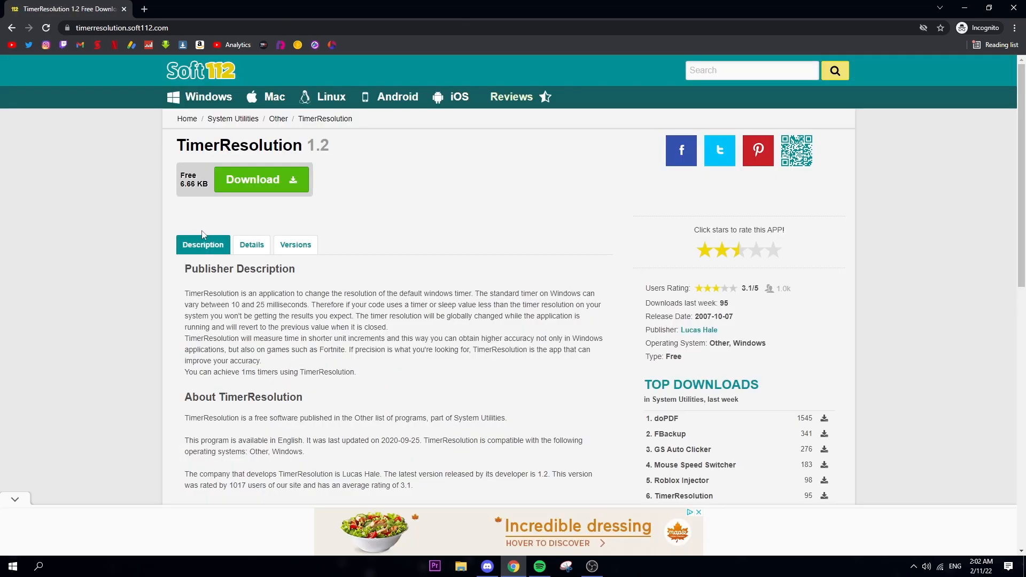
mouse_move(155, 264)
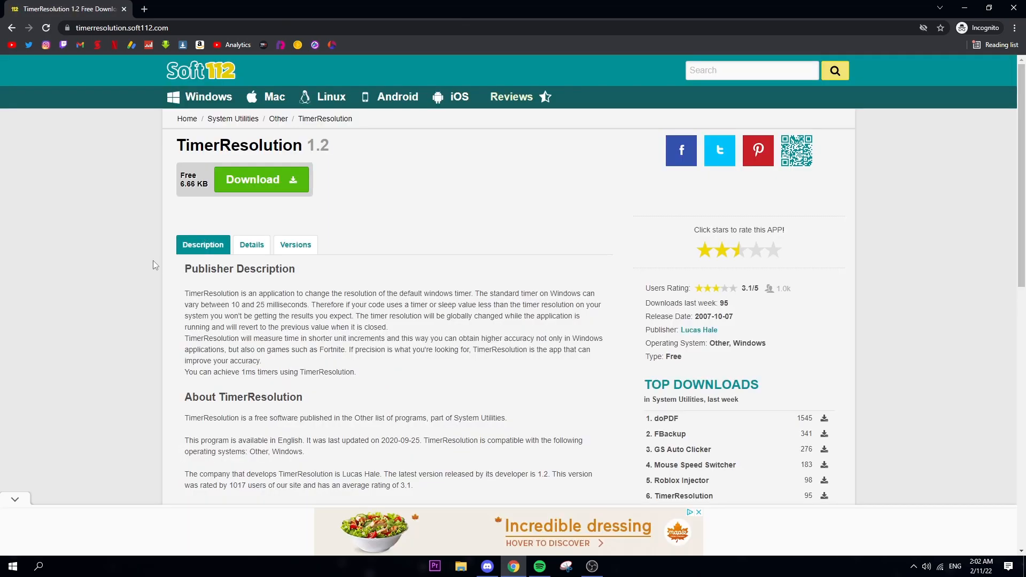
Follow Soft112's Download buttons to the external link leading to lucashale.com's TimerResolution page.
click(261, 179)
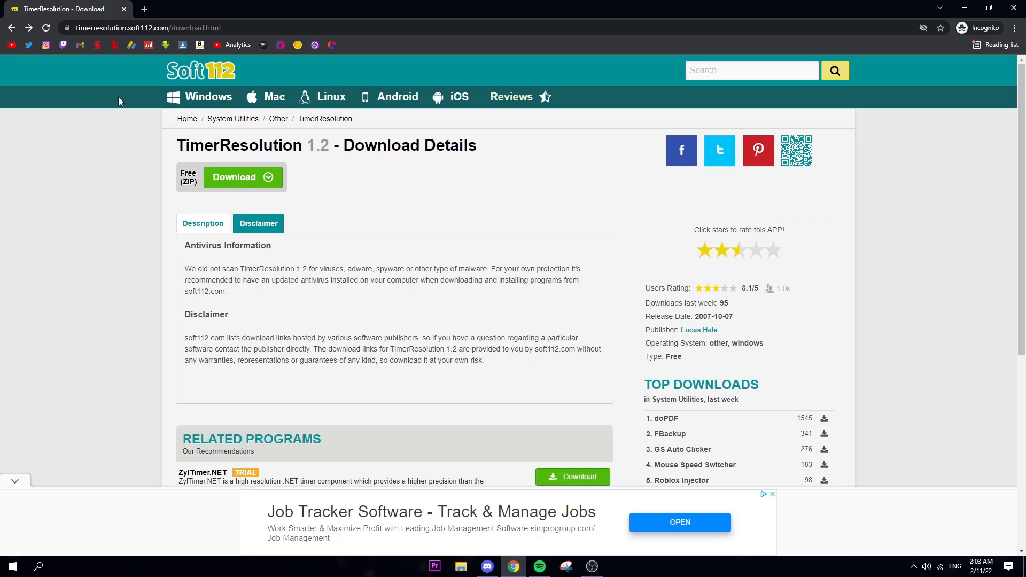
click(237, 177)
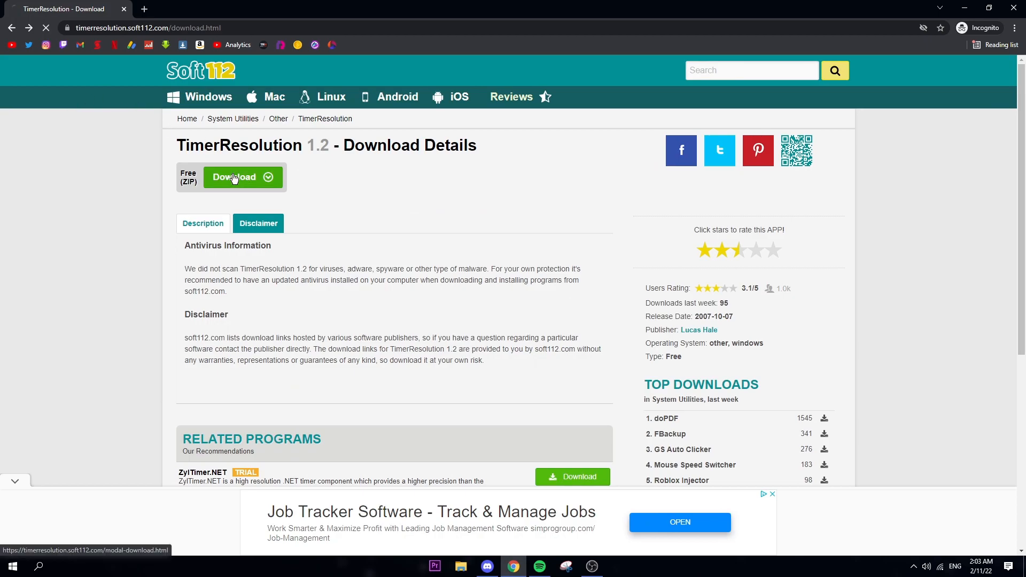
click(236, 177)
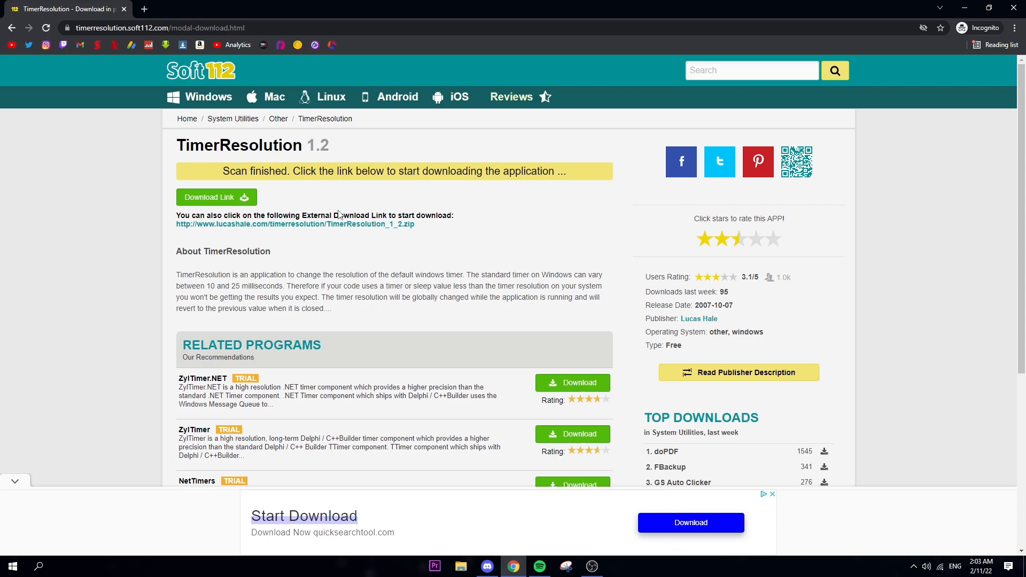
click(293, 224)
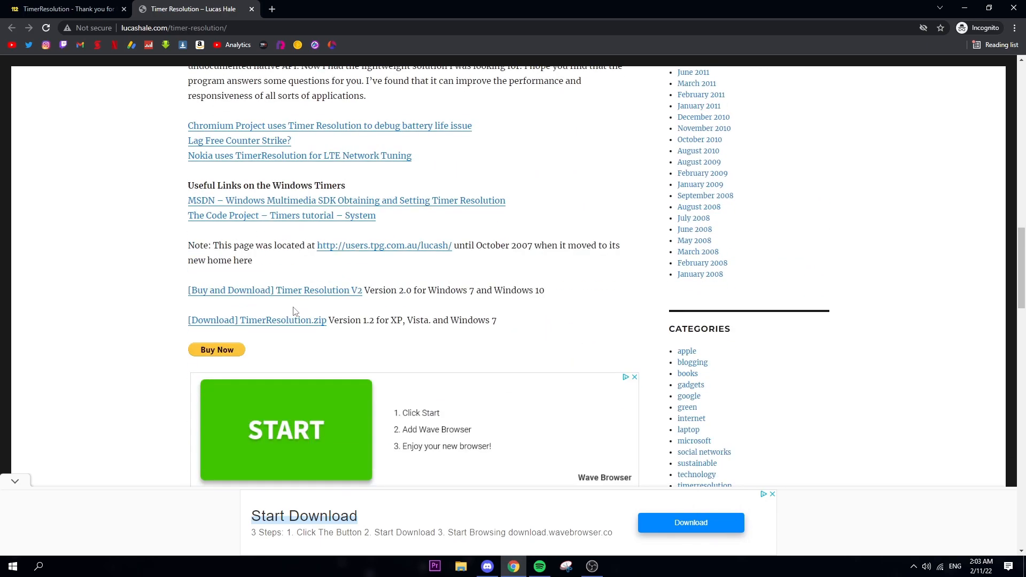
mouse_move(305, 320)
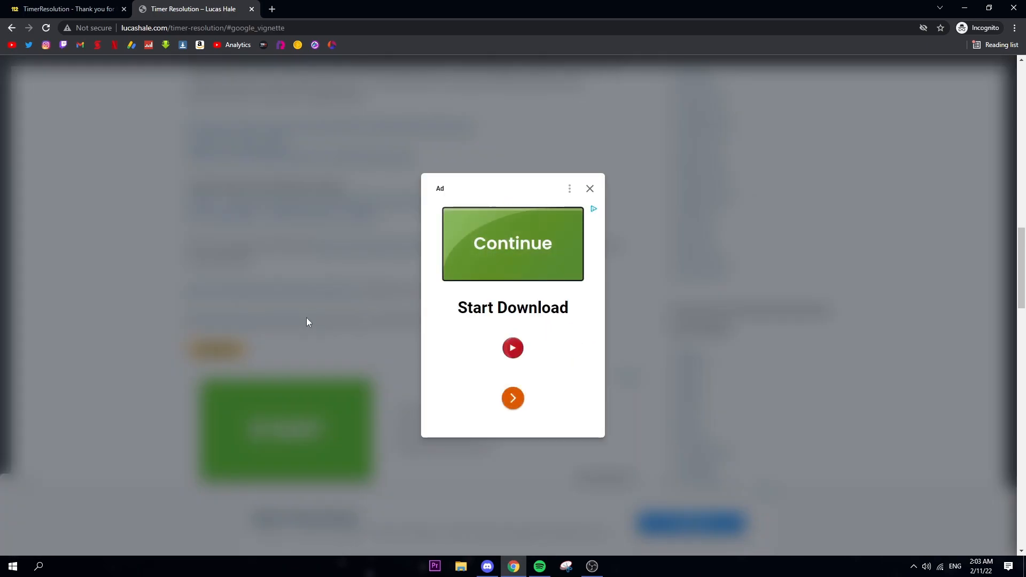
Close the ad pop-up so TimerResolution.zip downloads from lucashale.com.
click(590, 188)
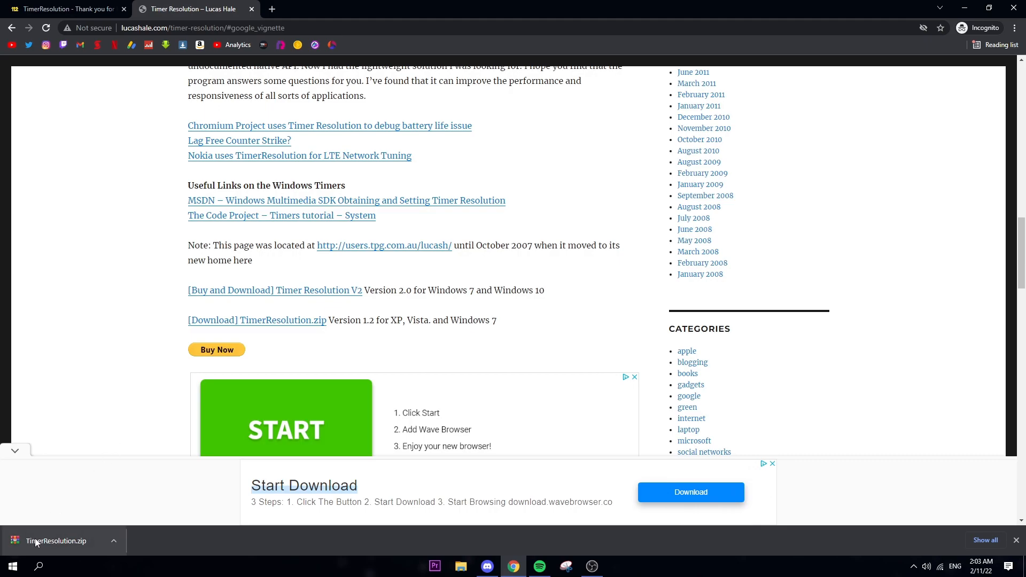
Open TimerResolution.zip, dismiss the WinRAR license reminder, and run TimerResolution.exe.
click(56, 540)
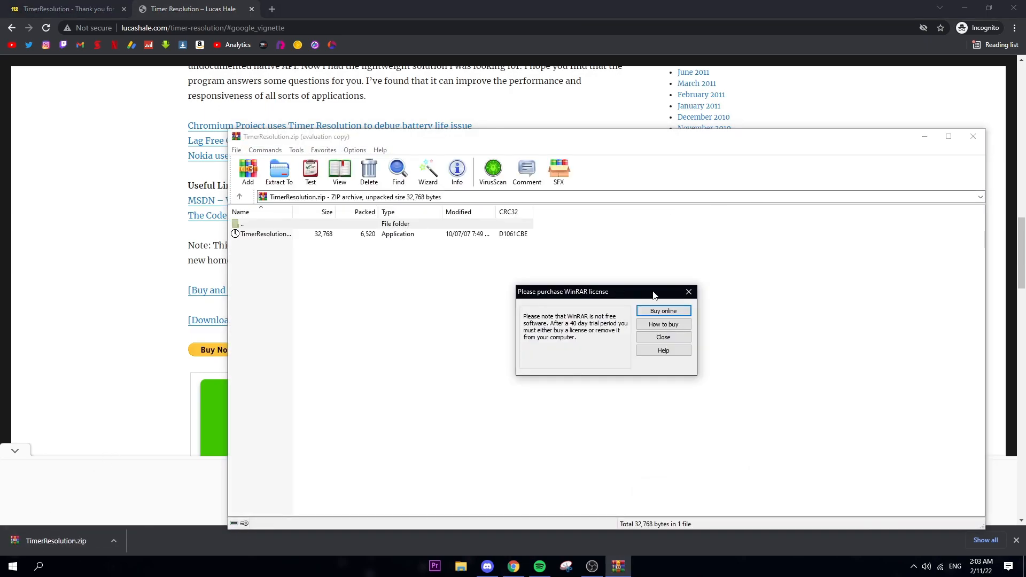
click(663, 337)
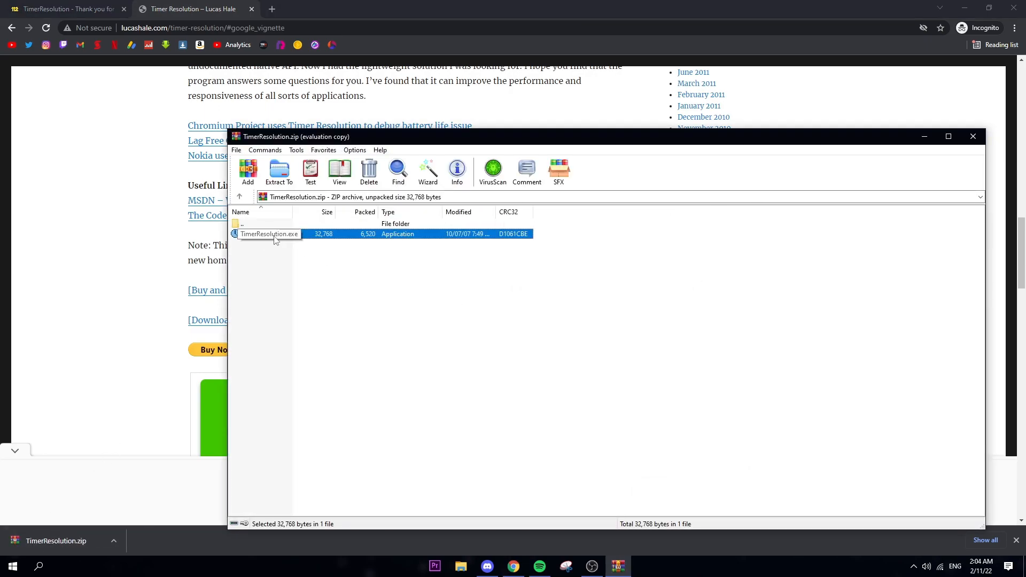
double_click(269, 233)
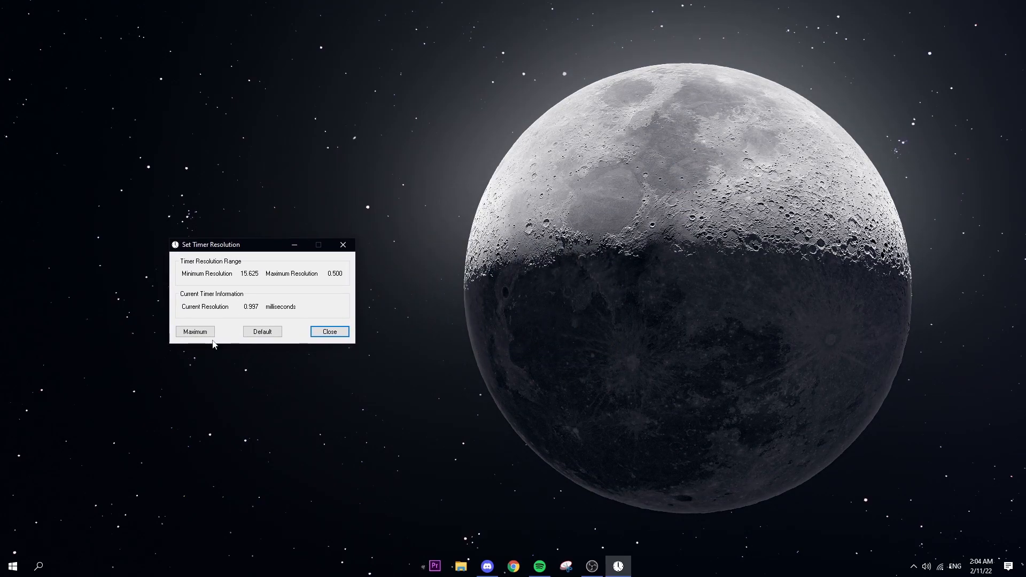
Minimize and restore the window, set Maximum (about 0.5 ms), then Default 0.997 ms.
click(329, 331)
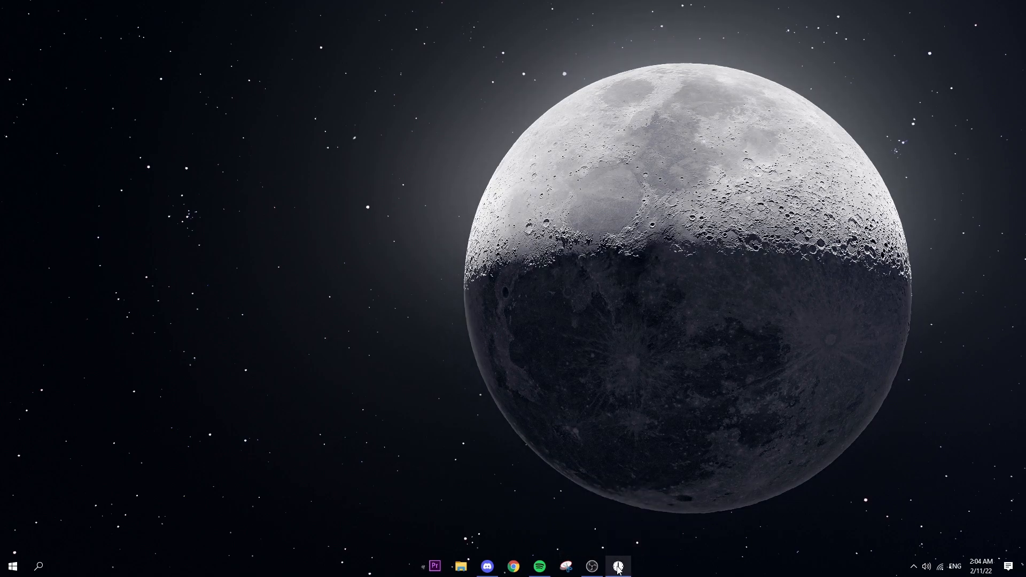
click(616, 566)
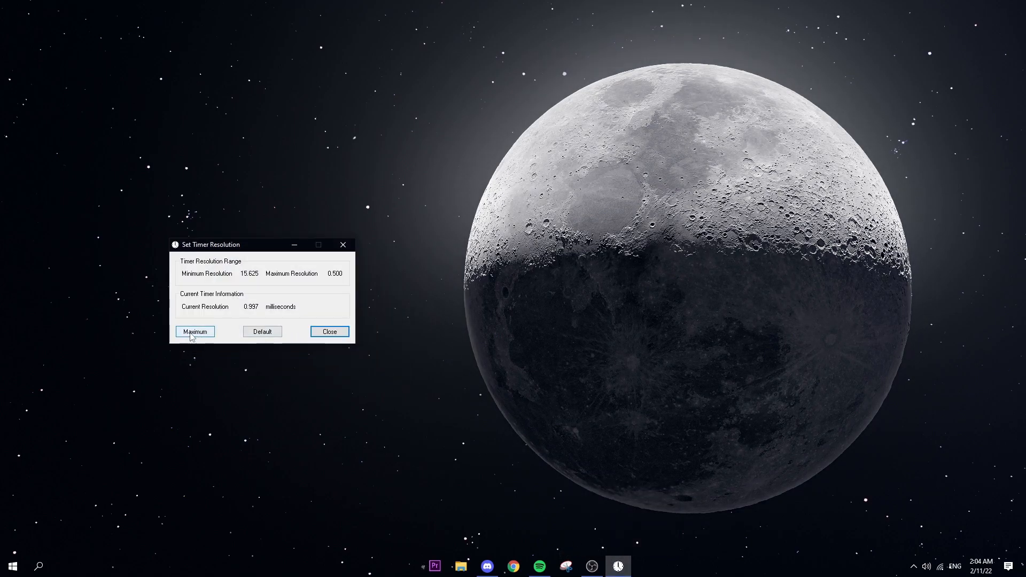
click(195, 331)
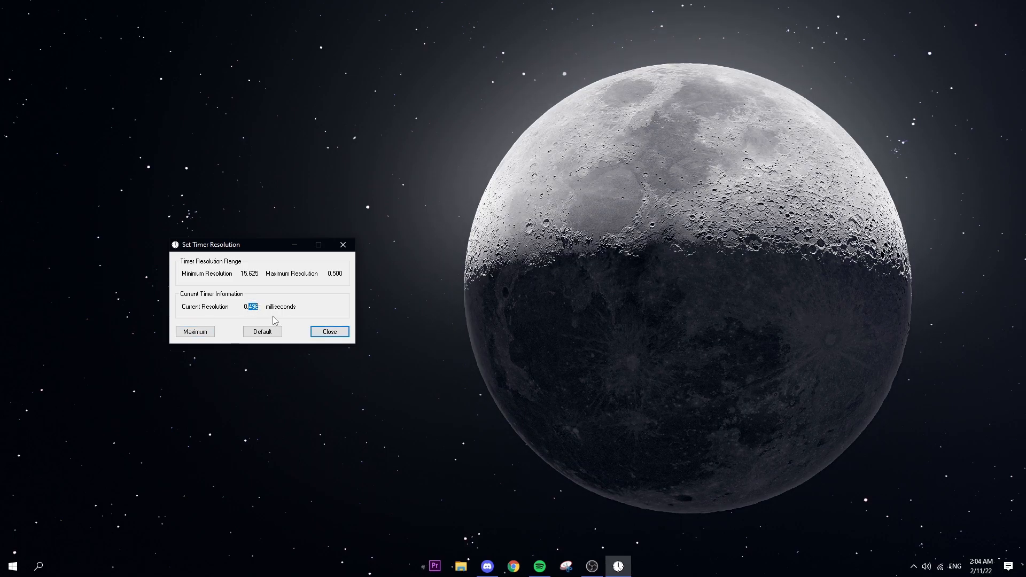
click(262, 331)
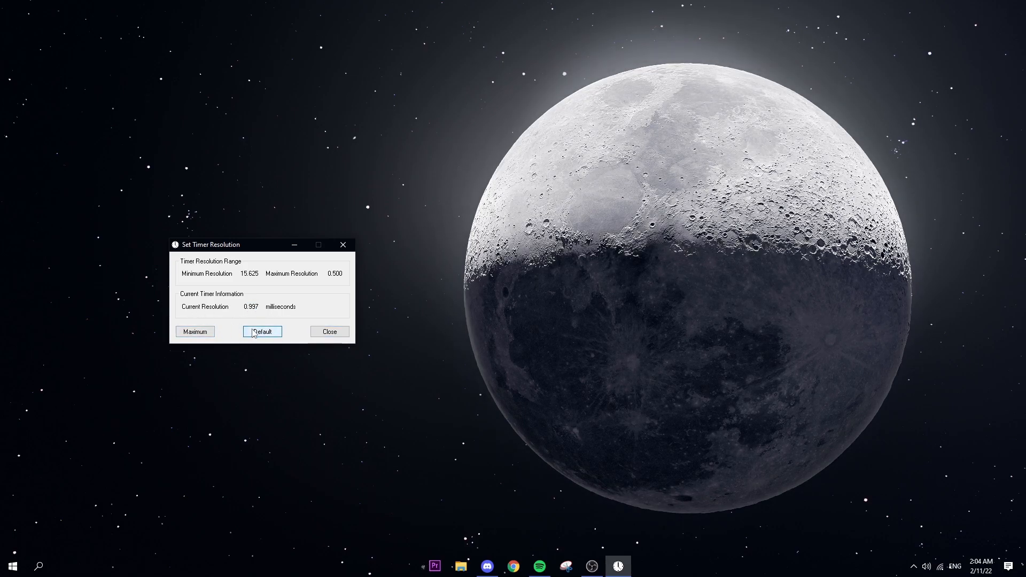